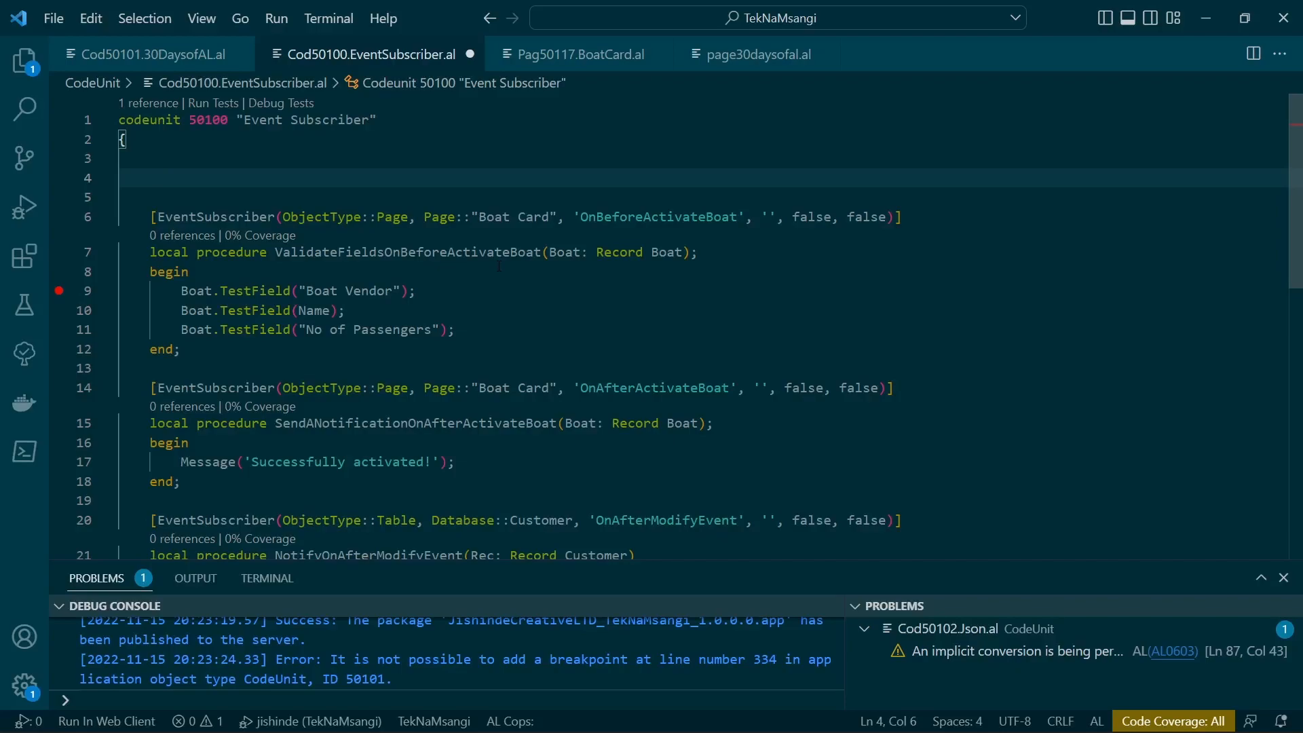
- Begin typing 'EventSubscriberInstance = ' at the top of codeunit 50100 and review the Manual/StaticAutomatic suggestions
text(eve)
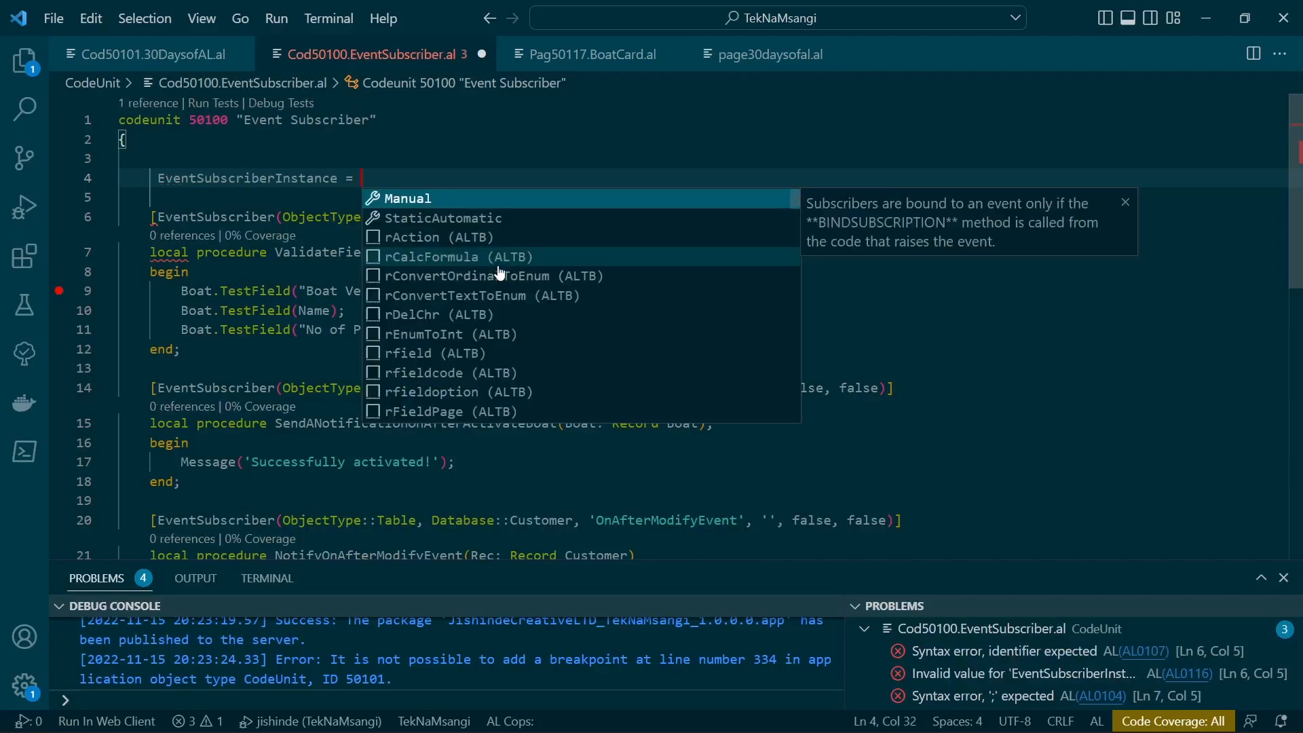
mouse_move(407, 197)
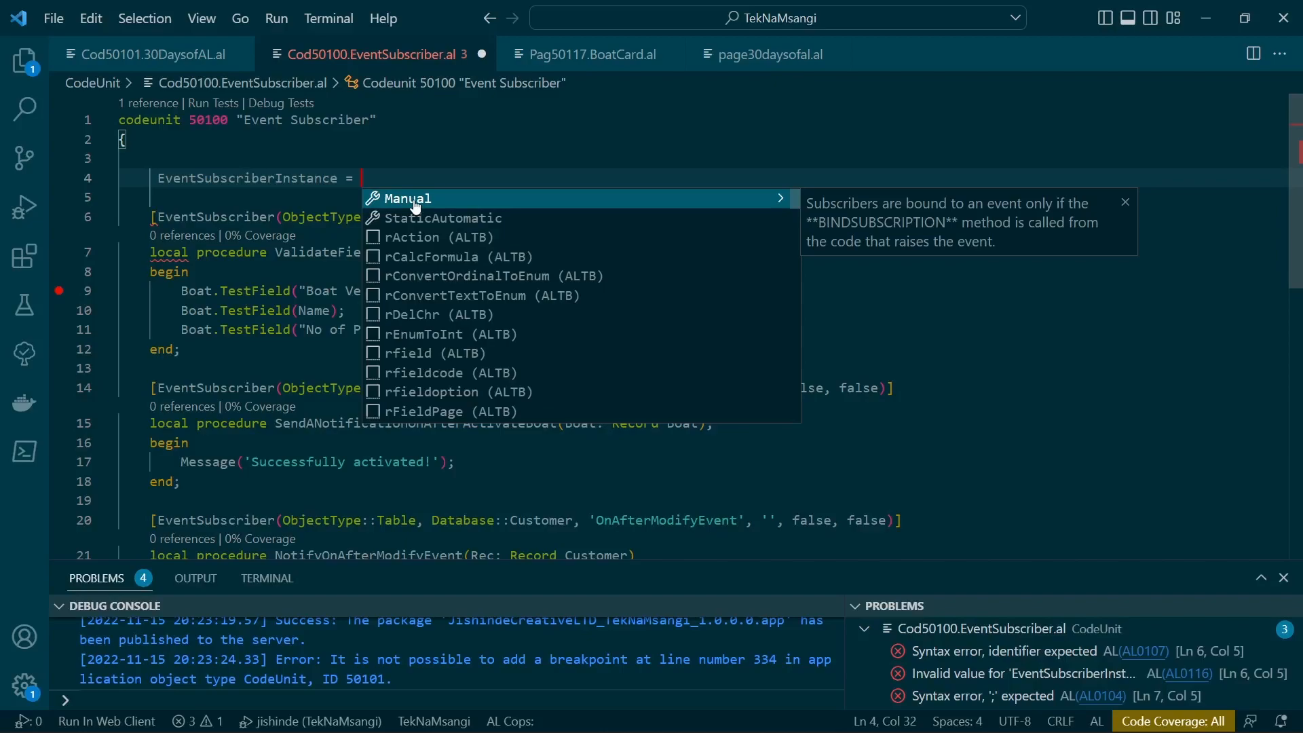
mouse_move(416, 218)
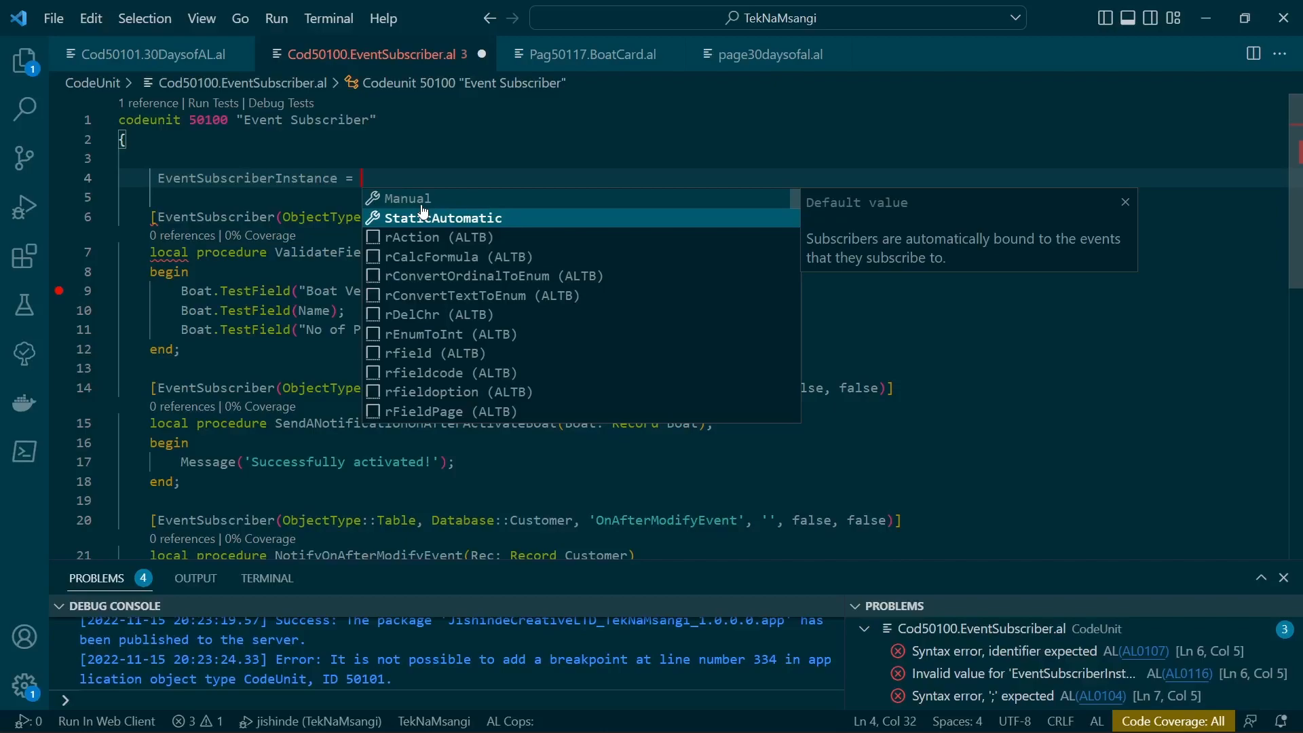
mouse_move(407, 197)
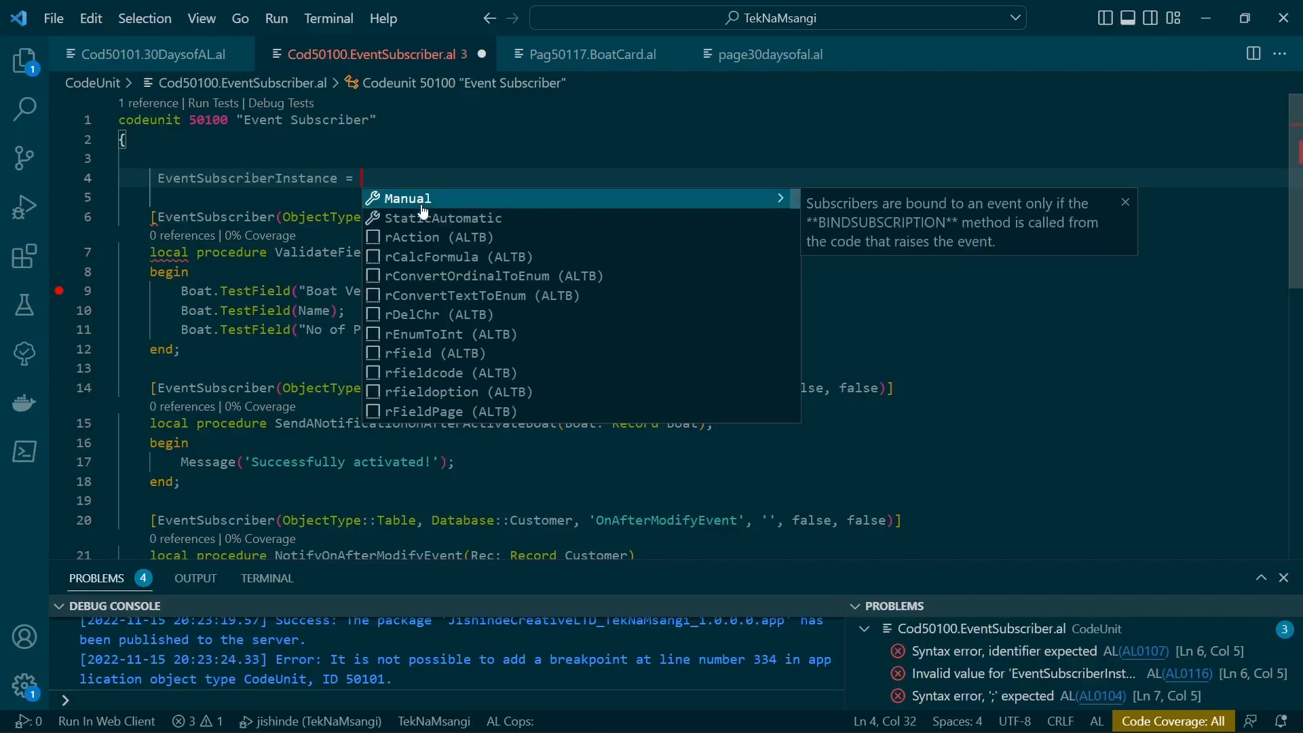
- Complete the property as 'EventSubscriberInstance = Manual;' and highlight Boat Card in the subscriber attribute
click(406, 198)
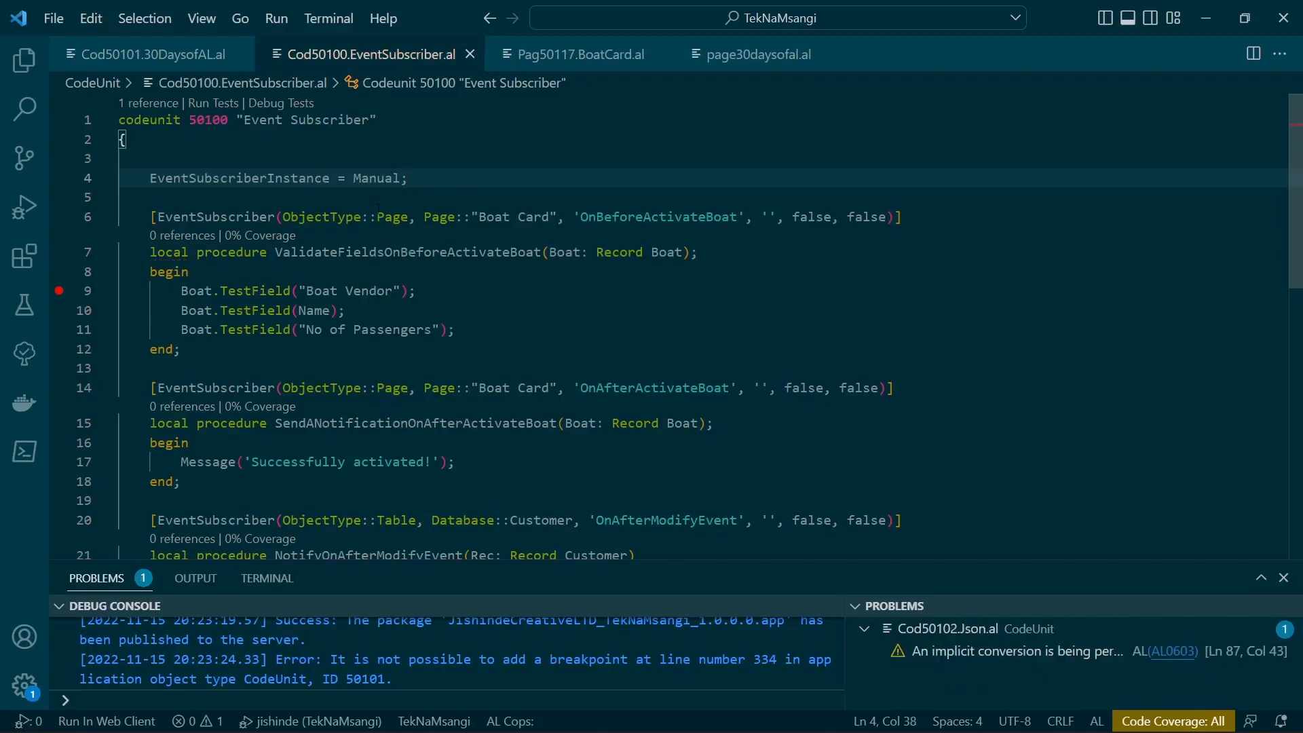
double_click(405, 252)
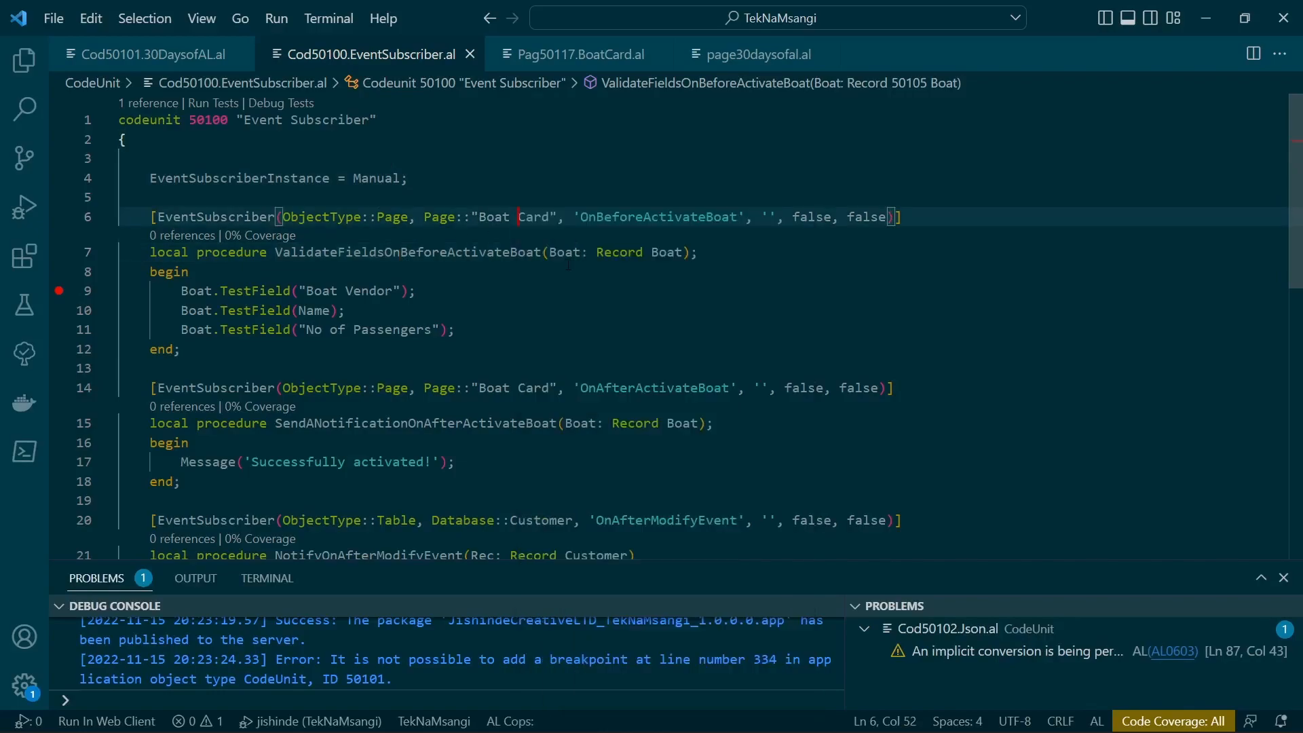
- Switch to Pag50117.BoatCard.al and locate the EventSub codeunit variable
click(582, 54)
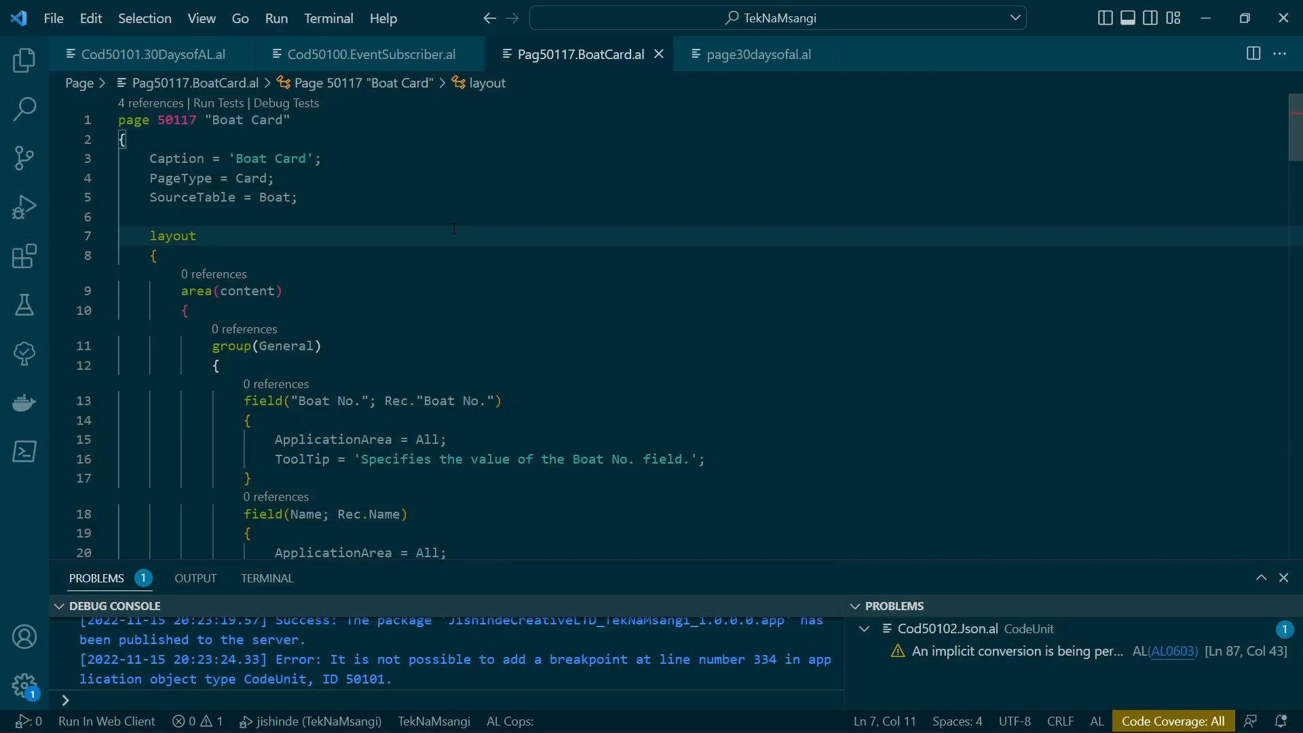
scroll(down, 3)
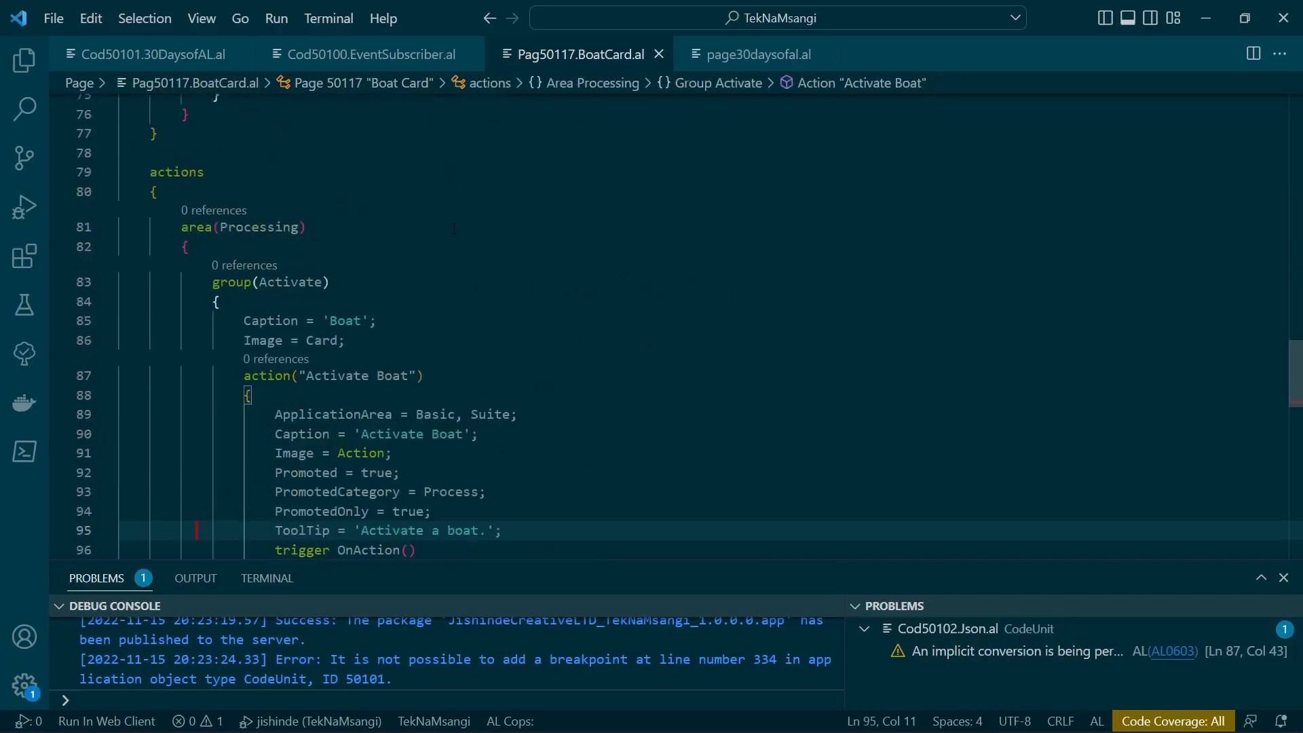
scroll(down, 3)
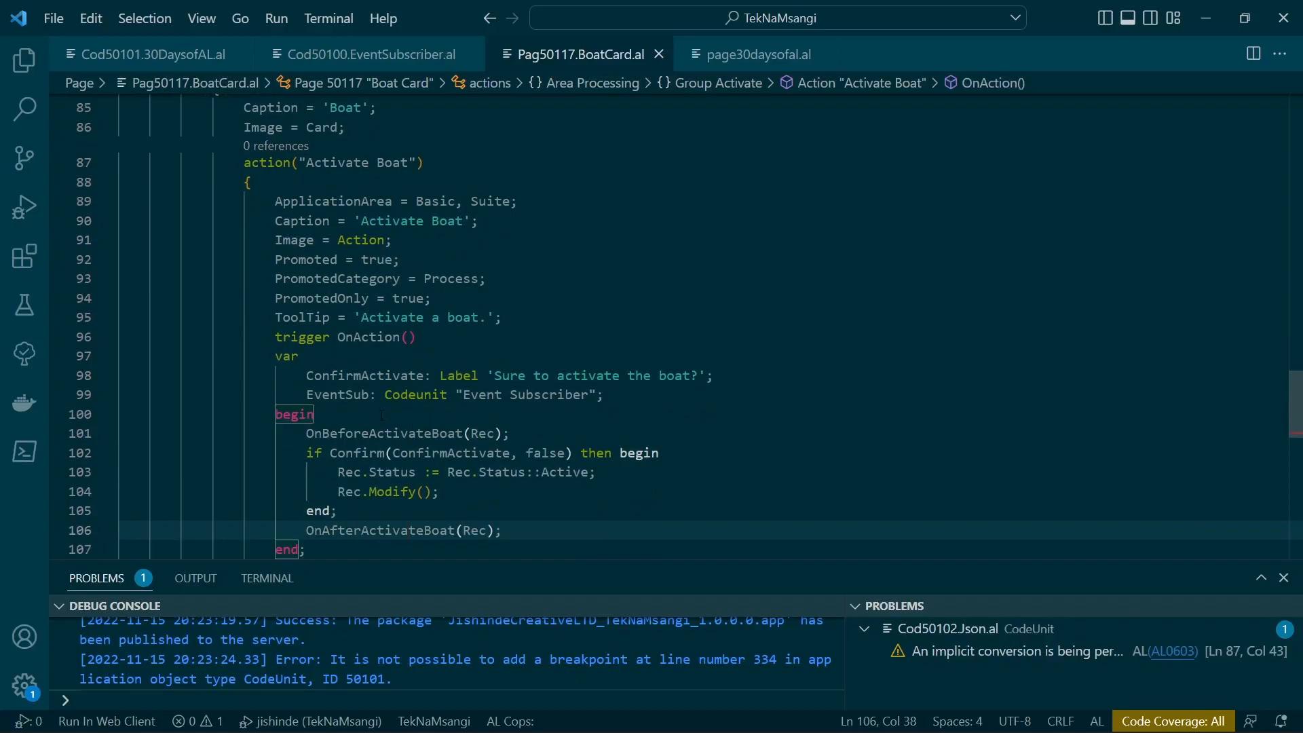
double_click(414, 395)
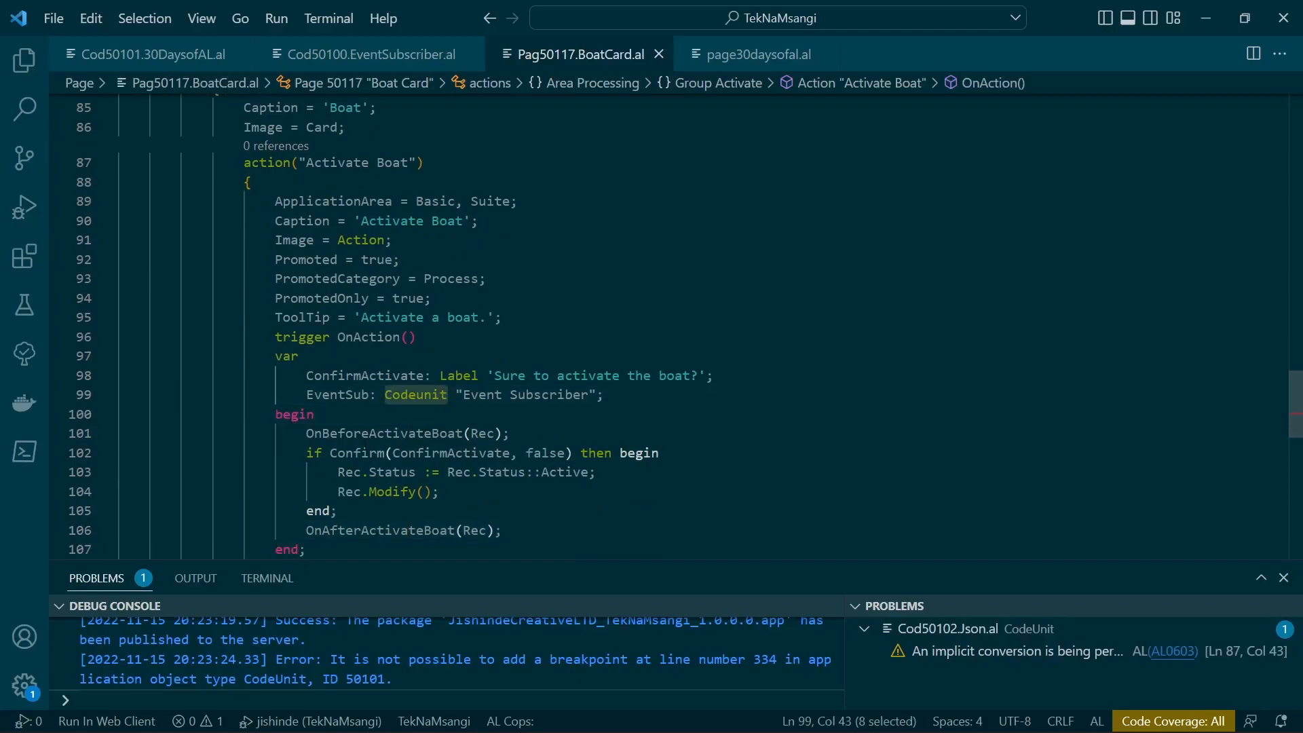
- Insert a blank line after 'begin' in the Activate Boat OnAction trigger
click(326, 433)
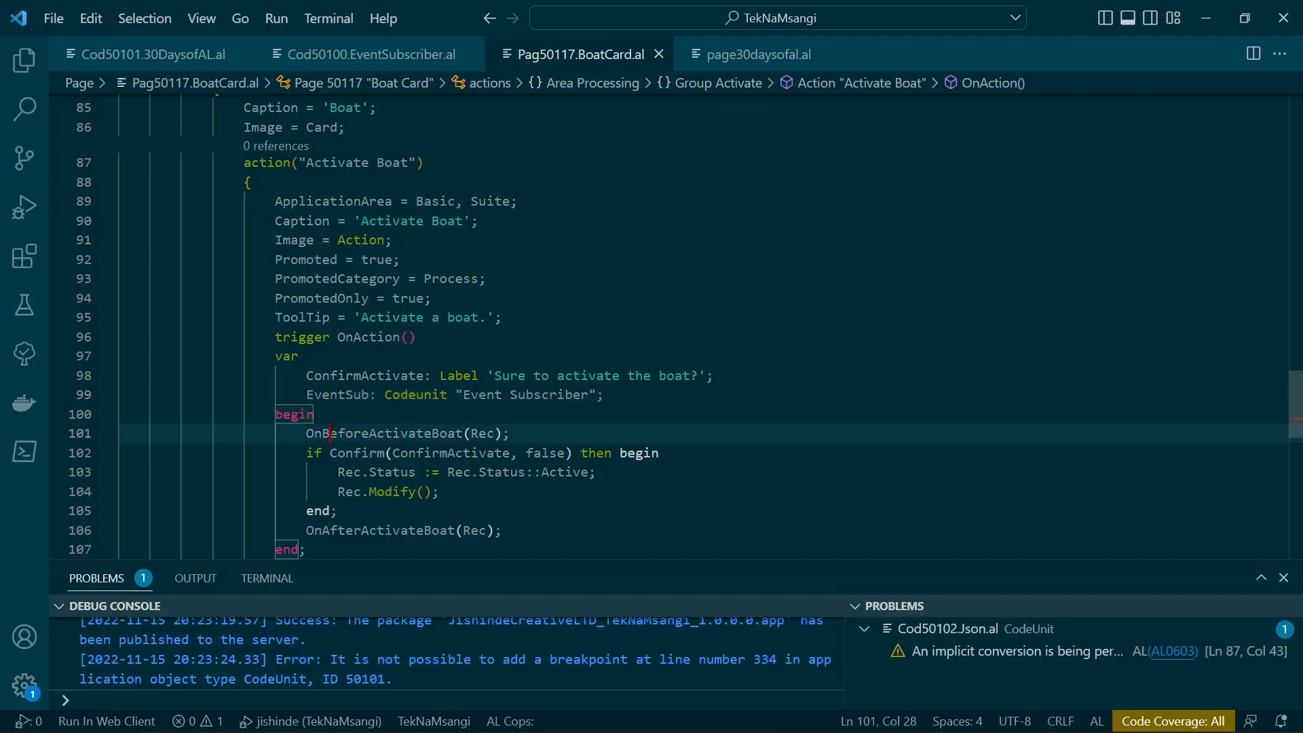
scroll(down, 3)
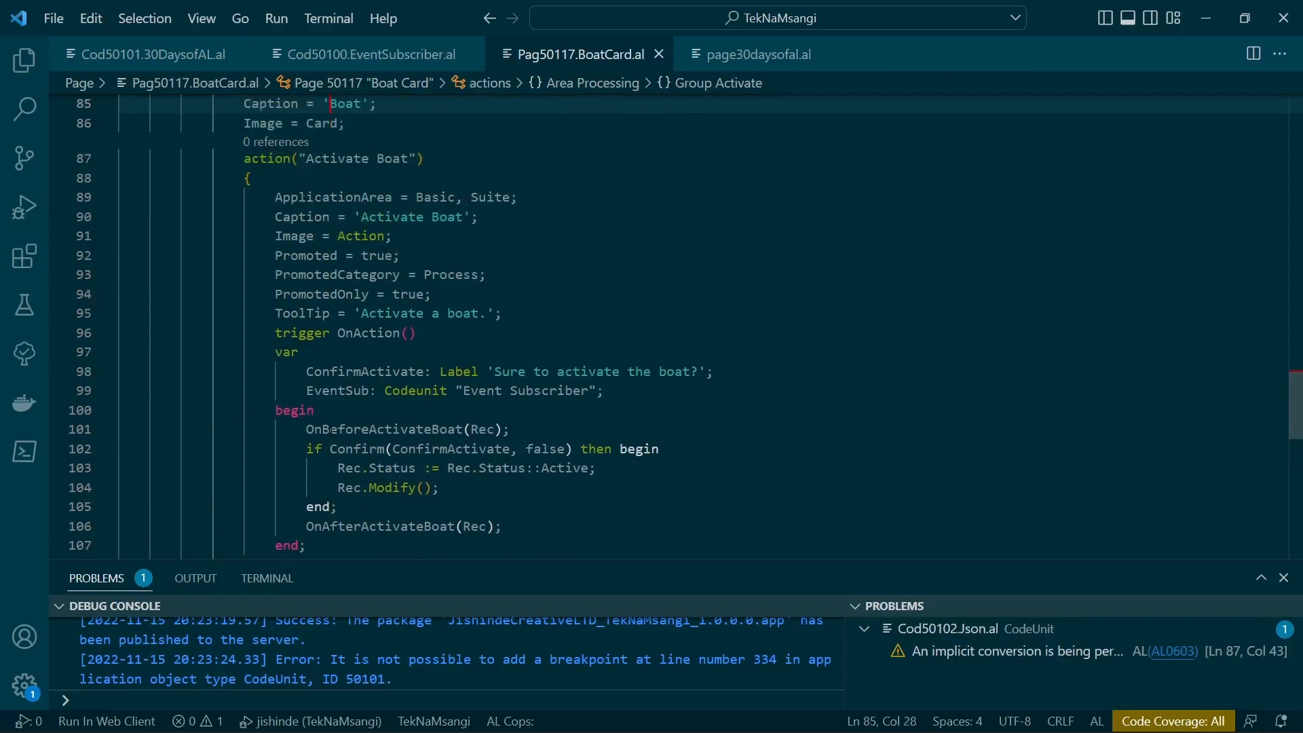
click(399, 429)
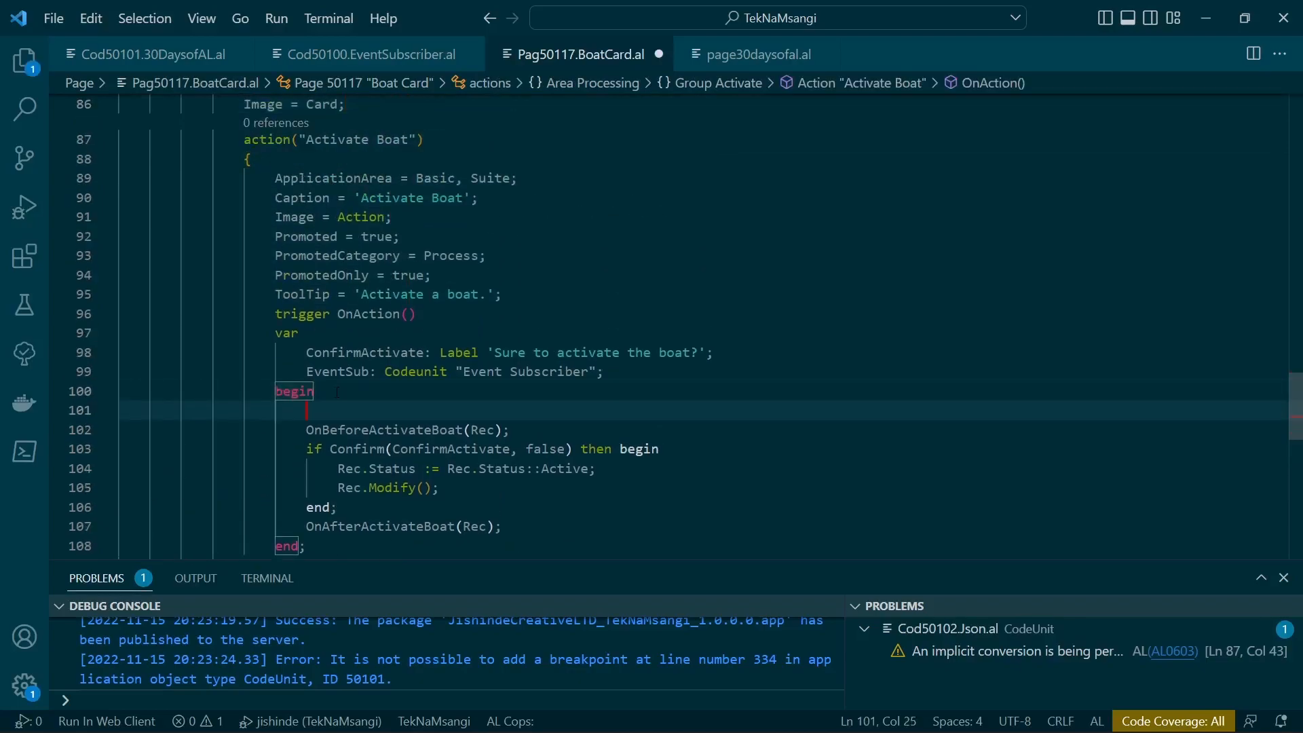
- Add 'BindSubscription(EventSub);' as the trigger's first line, then move after the Confirm block's end
text(bind)
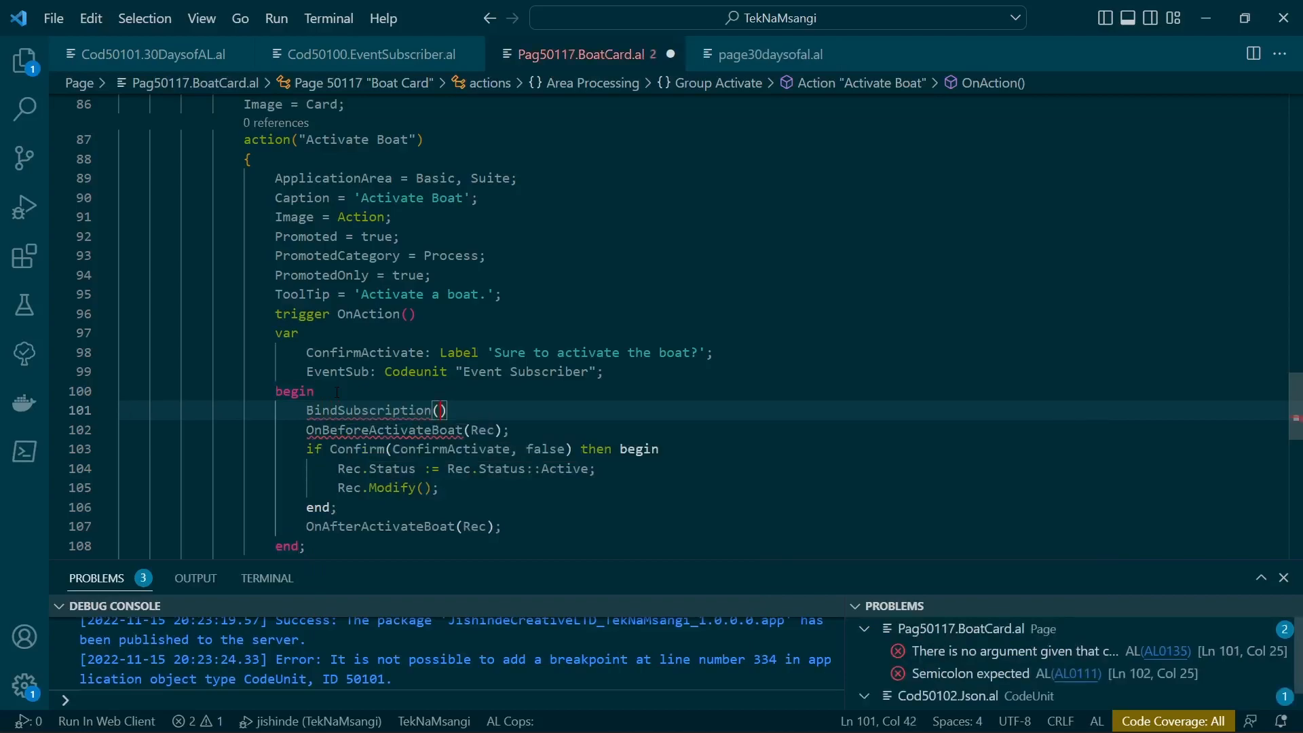
text(eve)
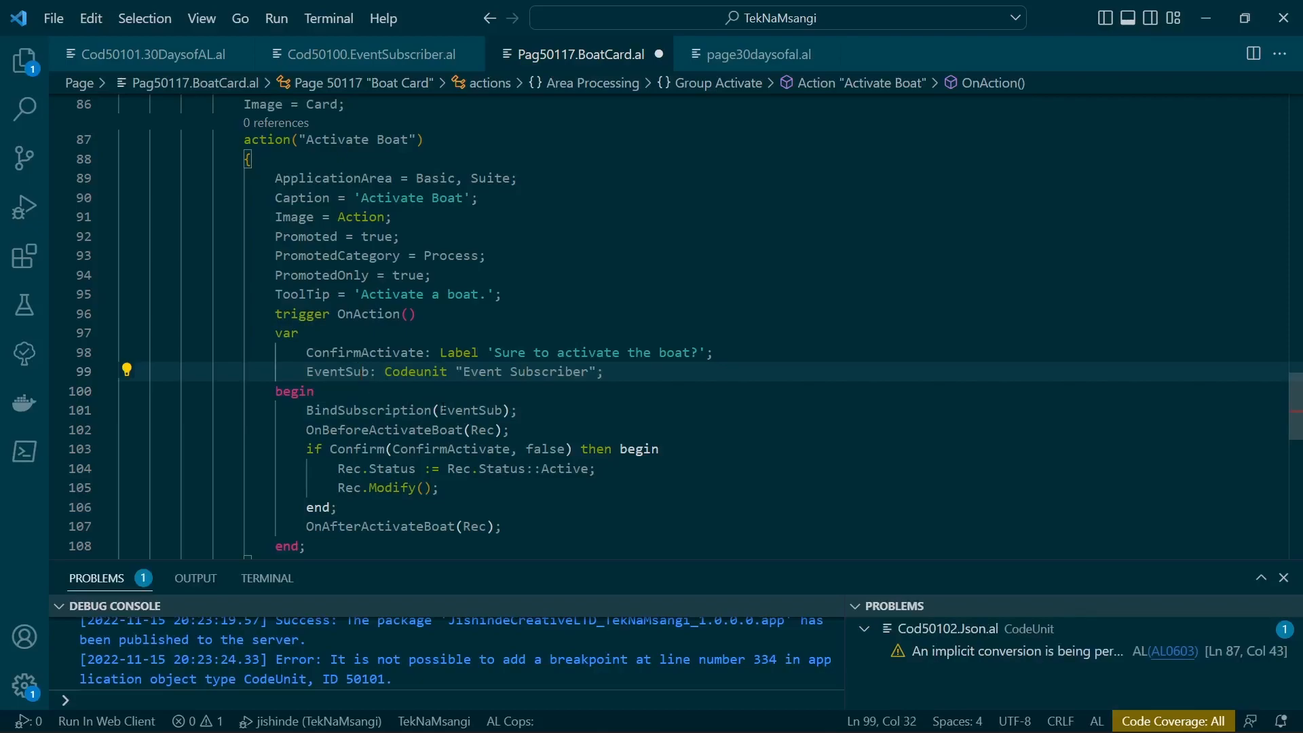
click(410, 410)
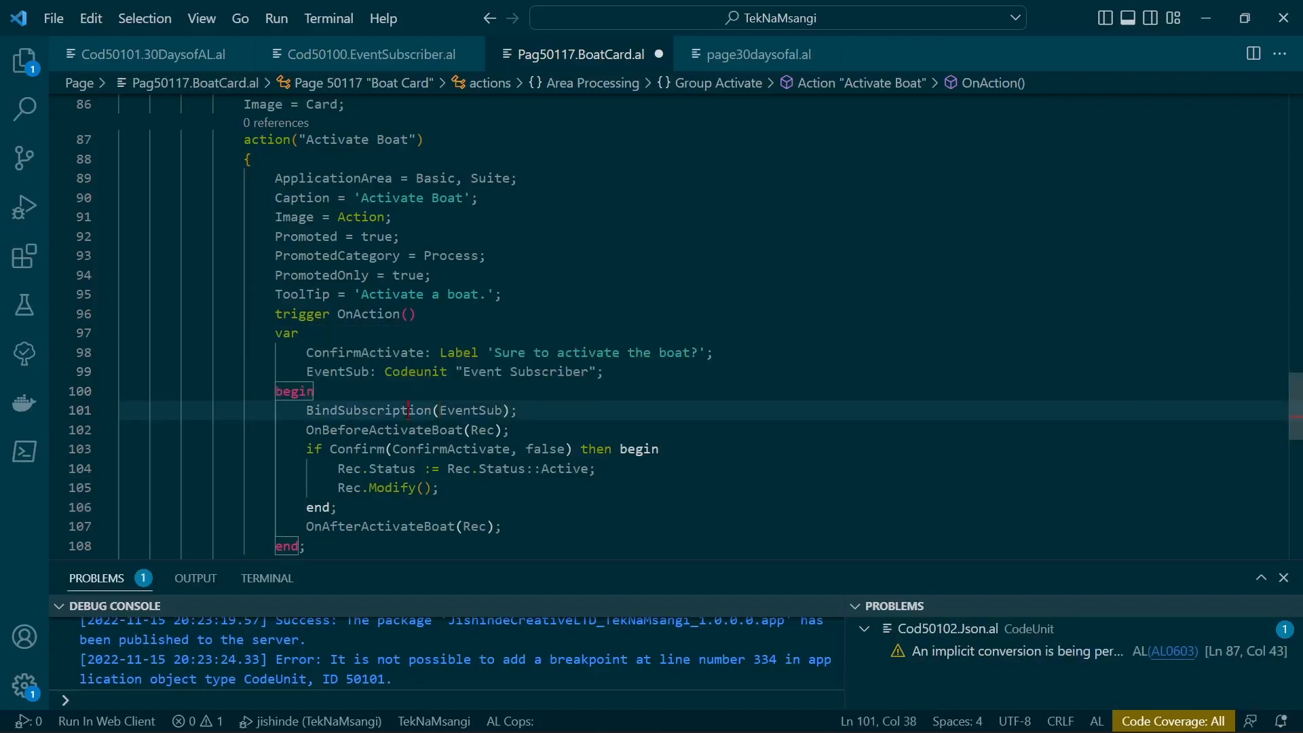
click(340, 507)
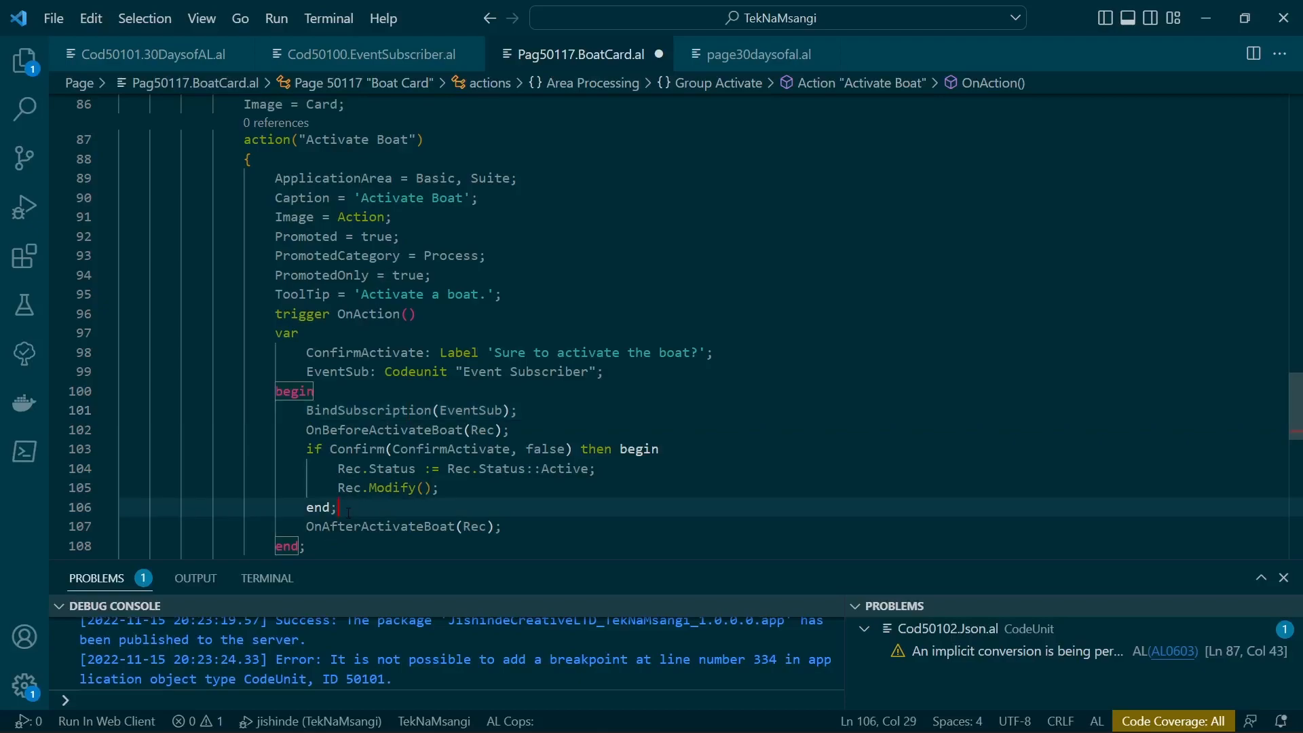
- Add 'UnbindSubscription(EventSub);' after the Confirm block and inspect EventSub in the bind call
text(und)
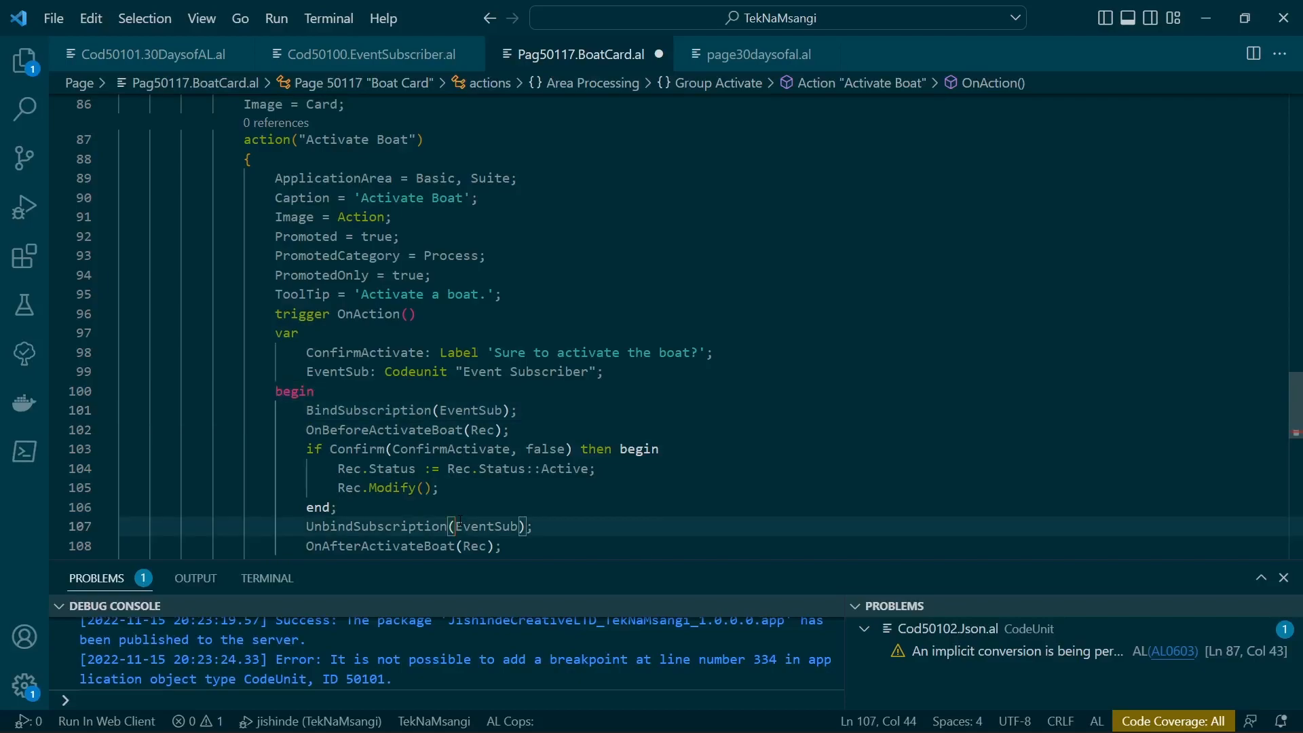
click(503, 410)
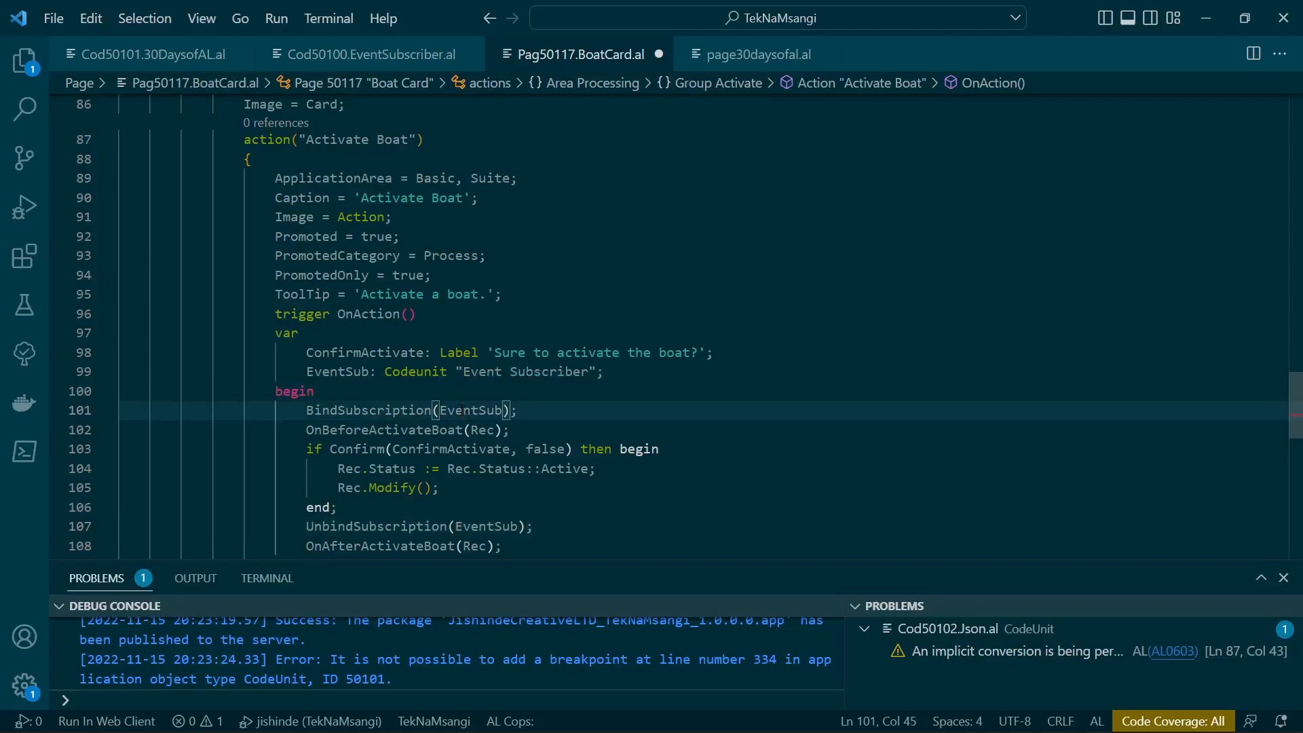
mouse_move(473, 410)
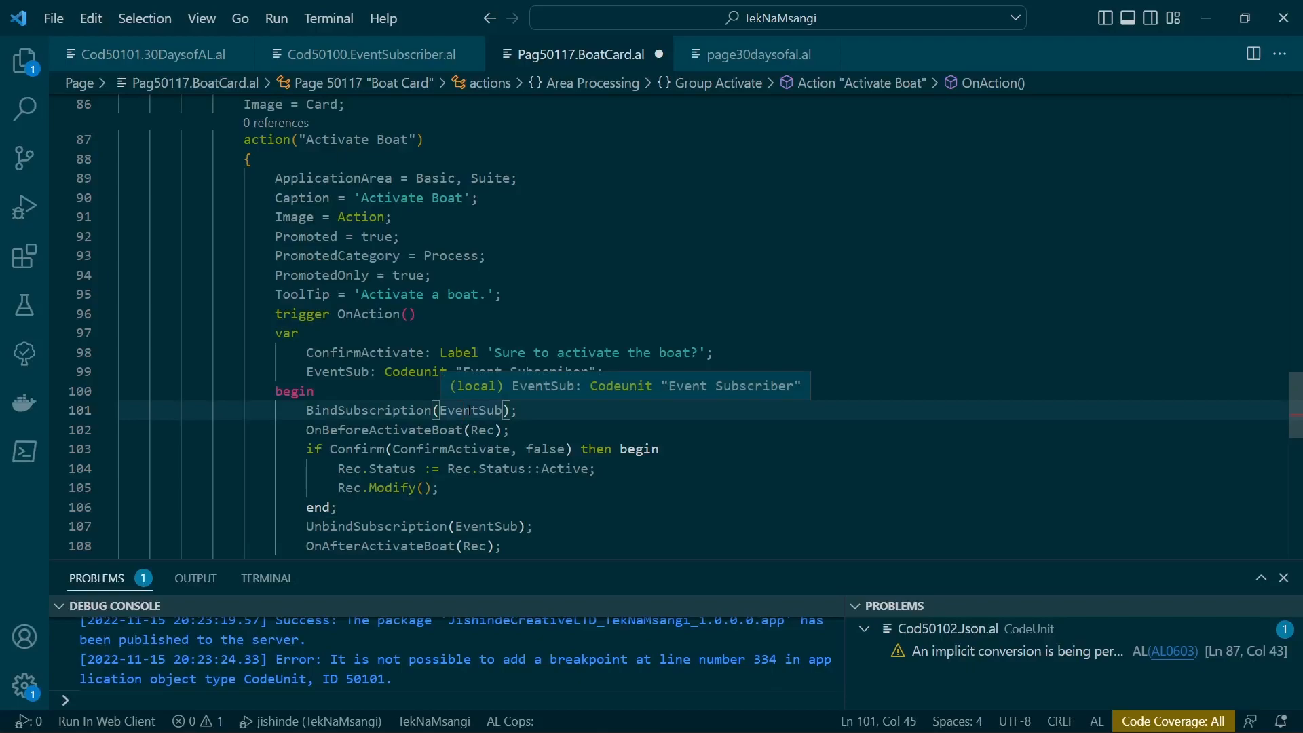